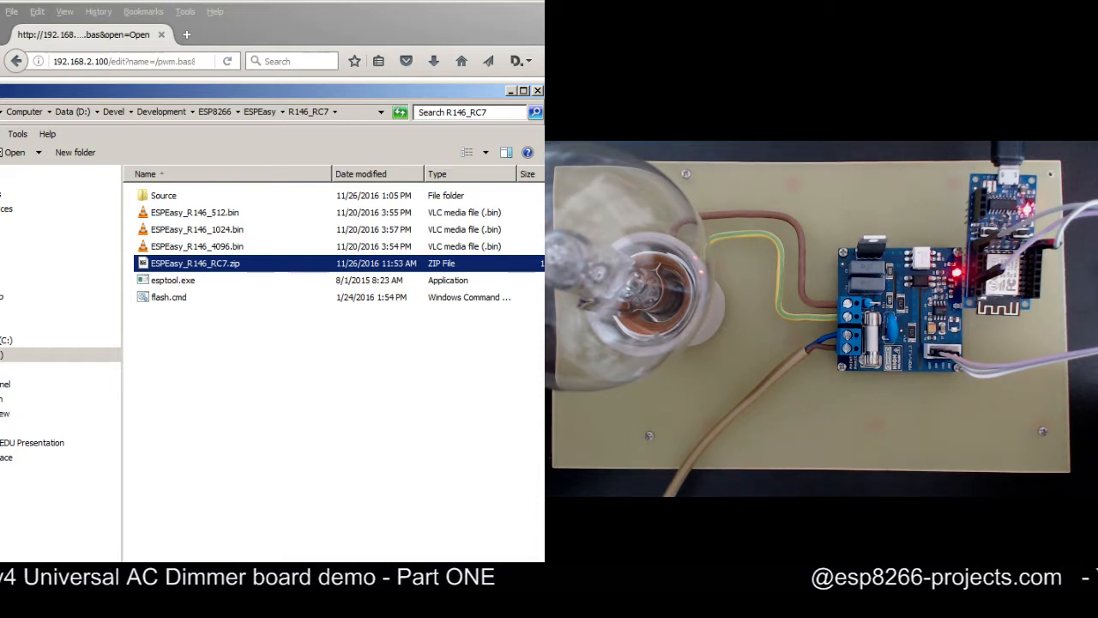
- Run flash.cmd from the ESPEasy R146_RC7 folder
left_click(169, 297)
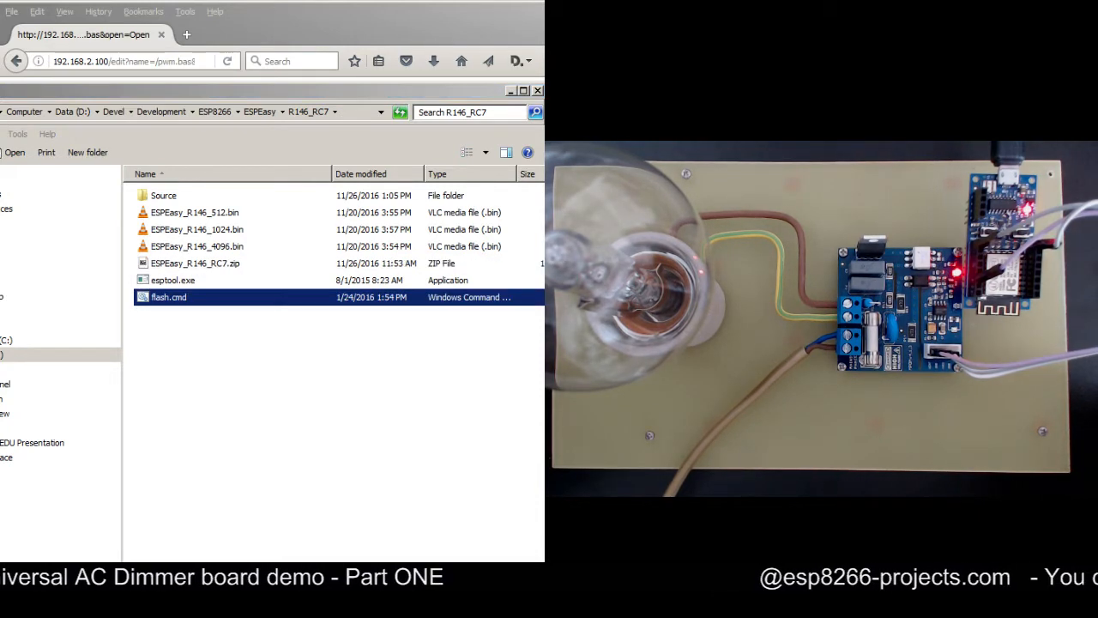
double_click(168, 297)
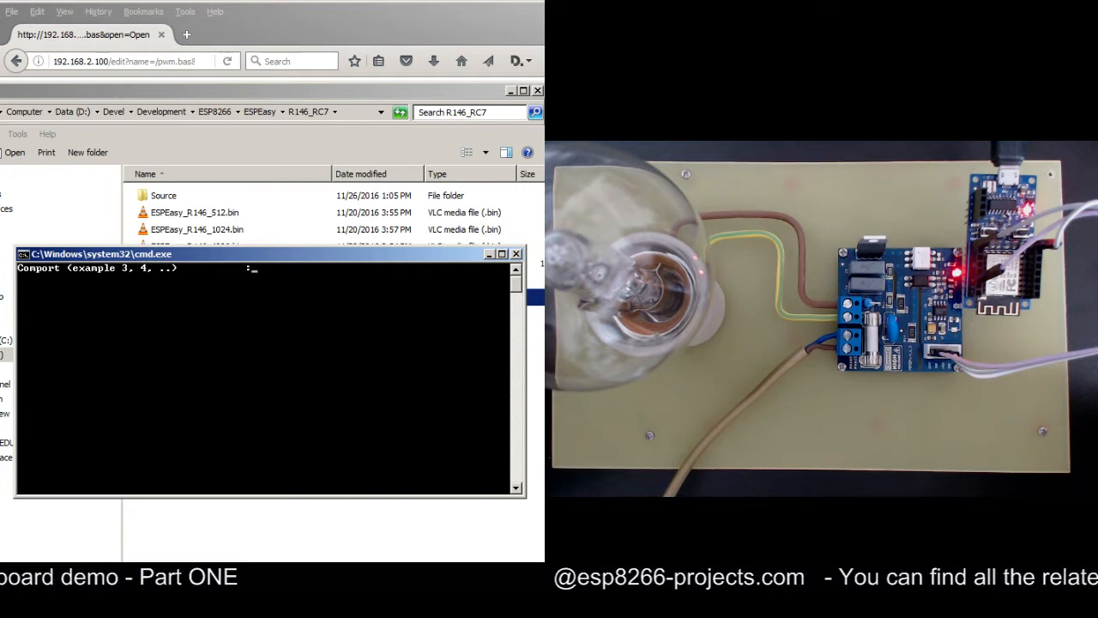
- Answer the flash prompts with COM port 1, flash size 4096 and build 146
type("1")
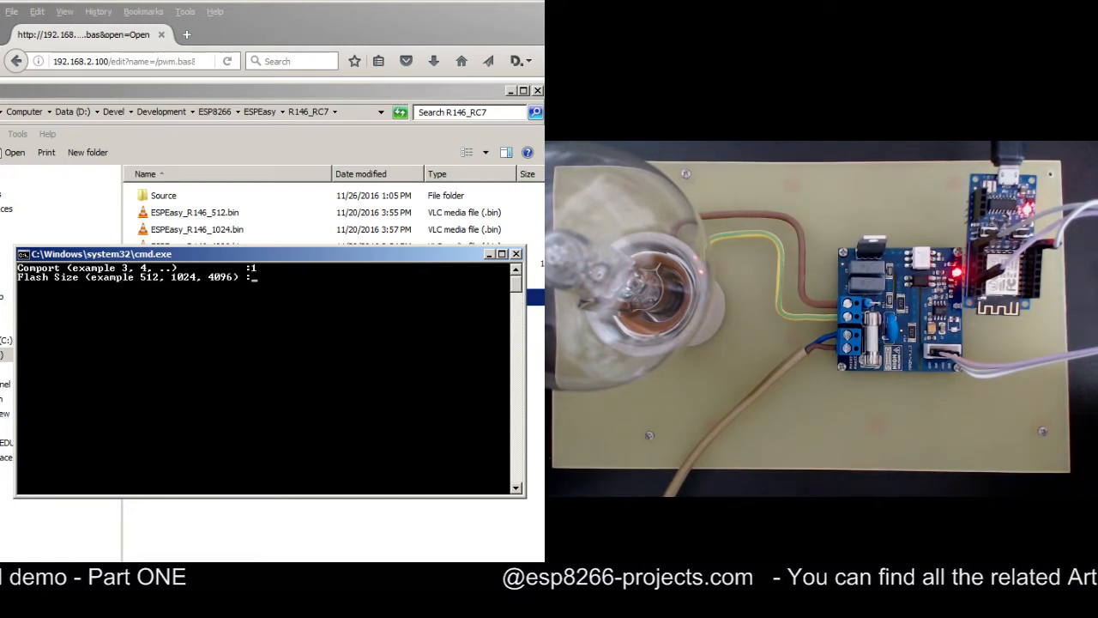
type("4096")
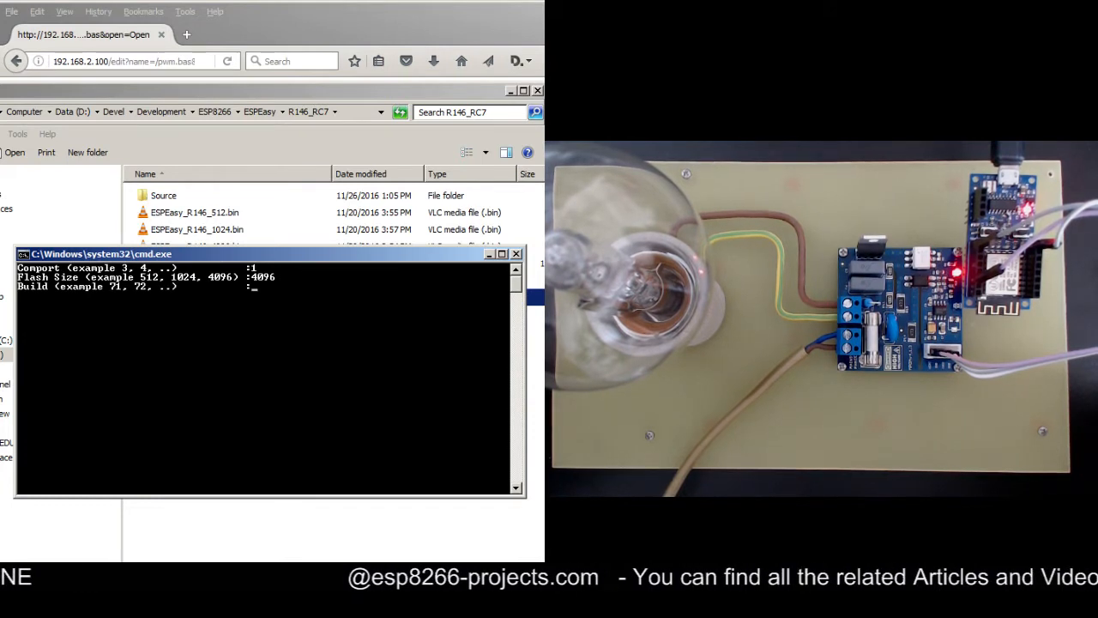
type("146")
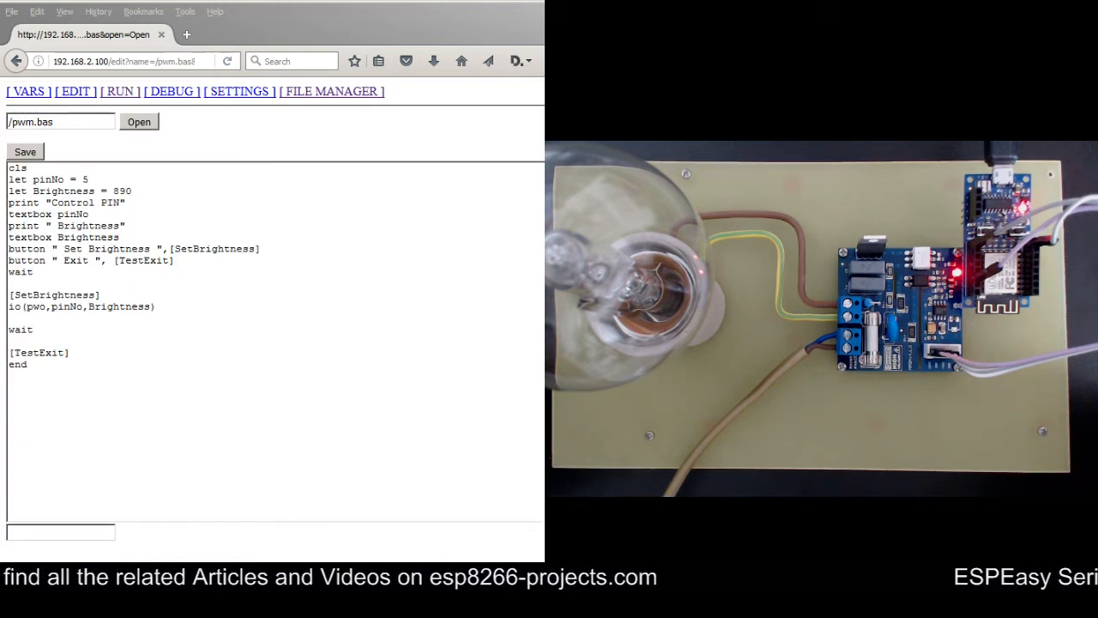
- Visit 192.168.1.111 from the Firefox address bar
left_click(89, 61)
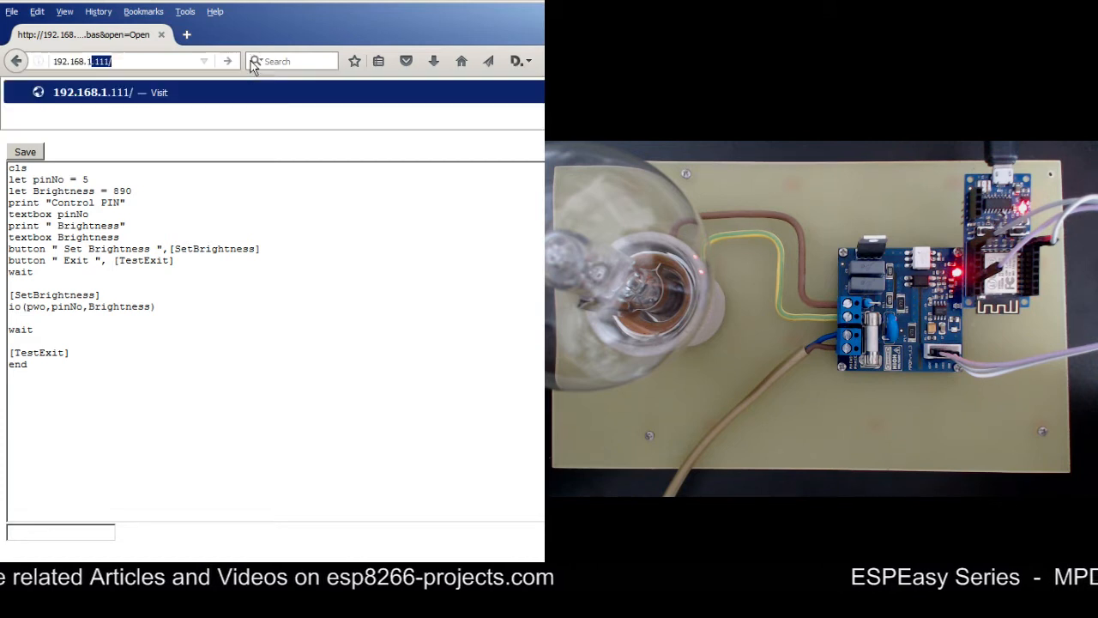
left_click(128, 61)
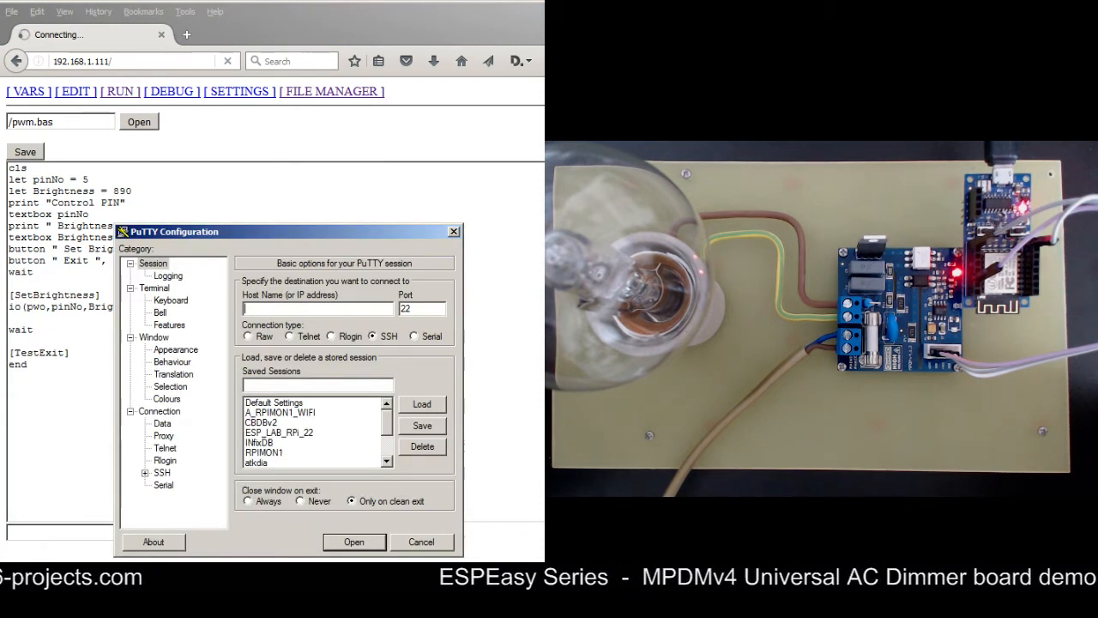
- Configure PuTTY for Serial on COM1 at speed 115200 and open the session
left_click(414, 335)
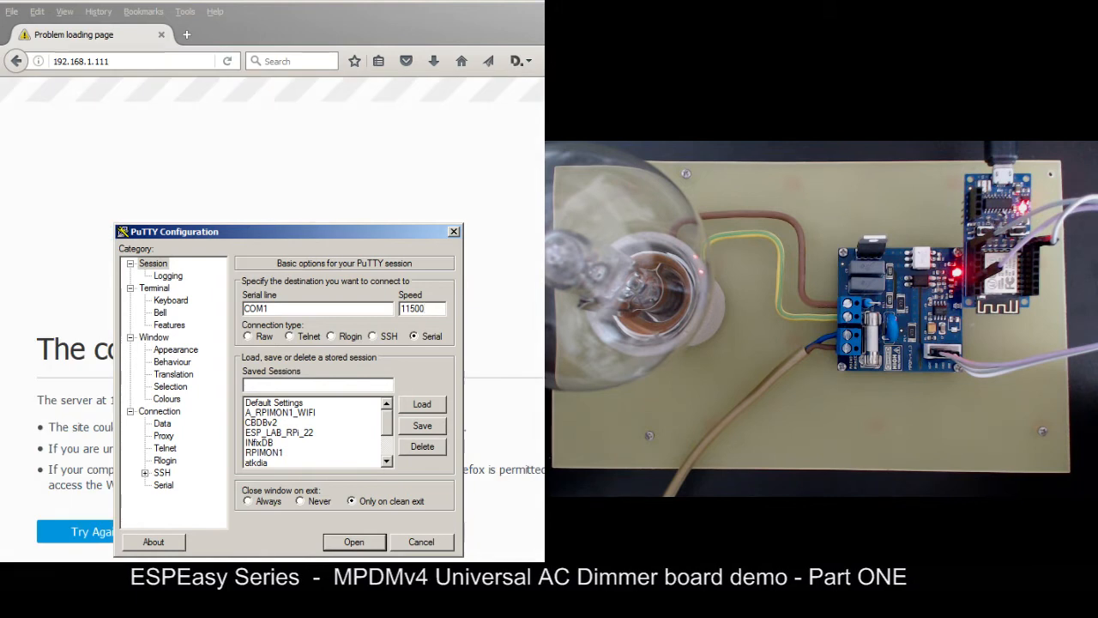
type("1")
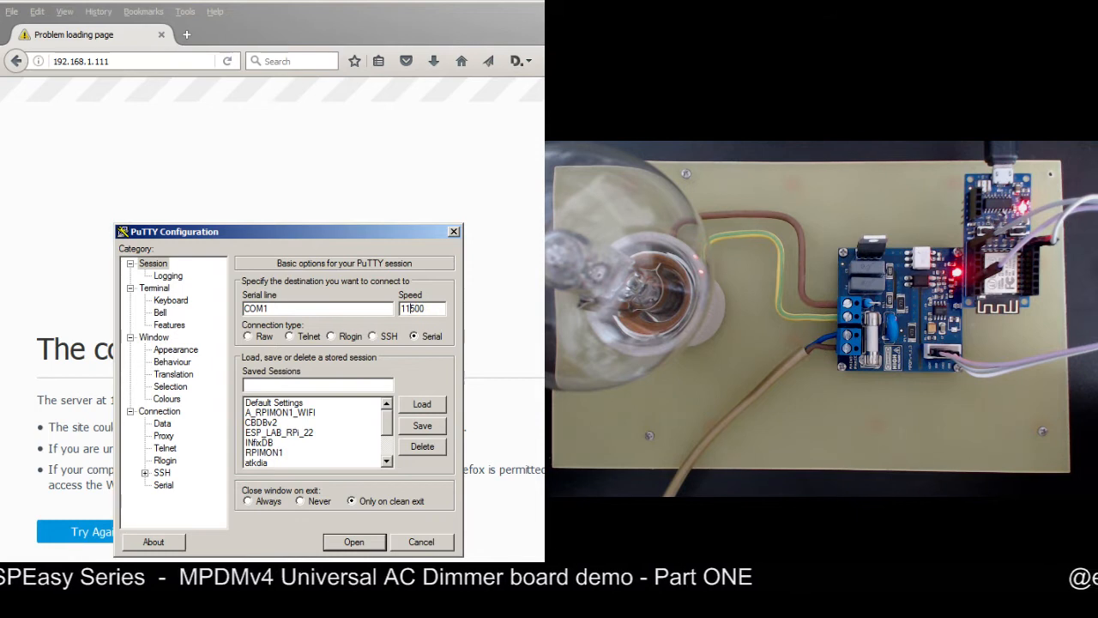
left_click(421, 542)
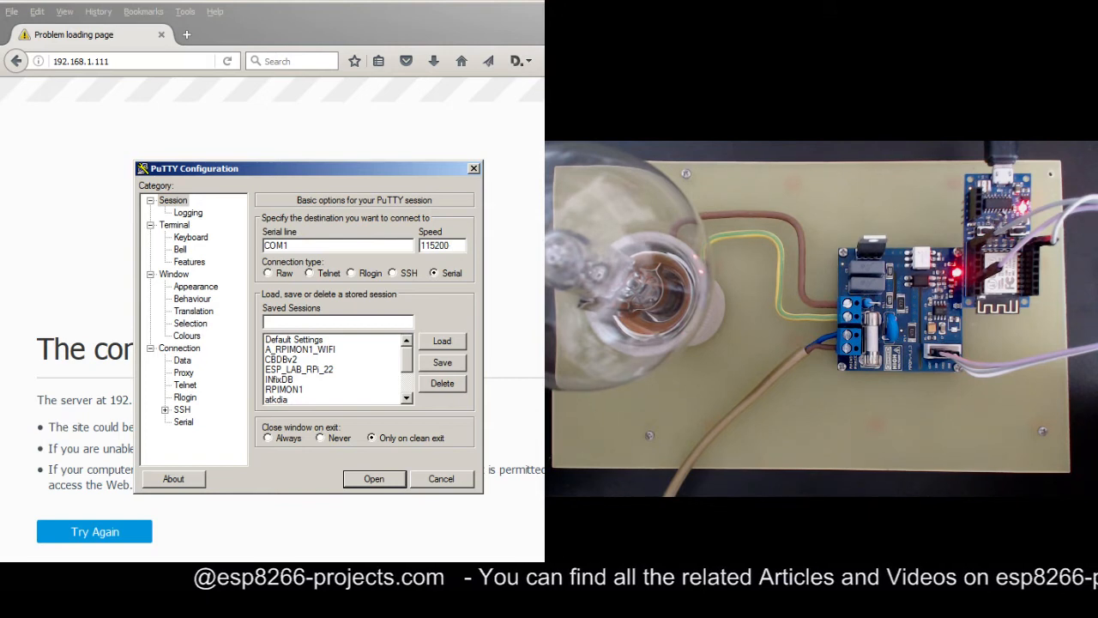
left_click(440, 478)
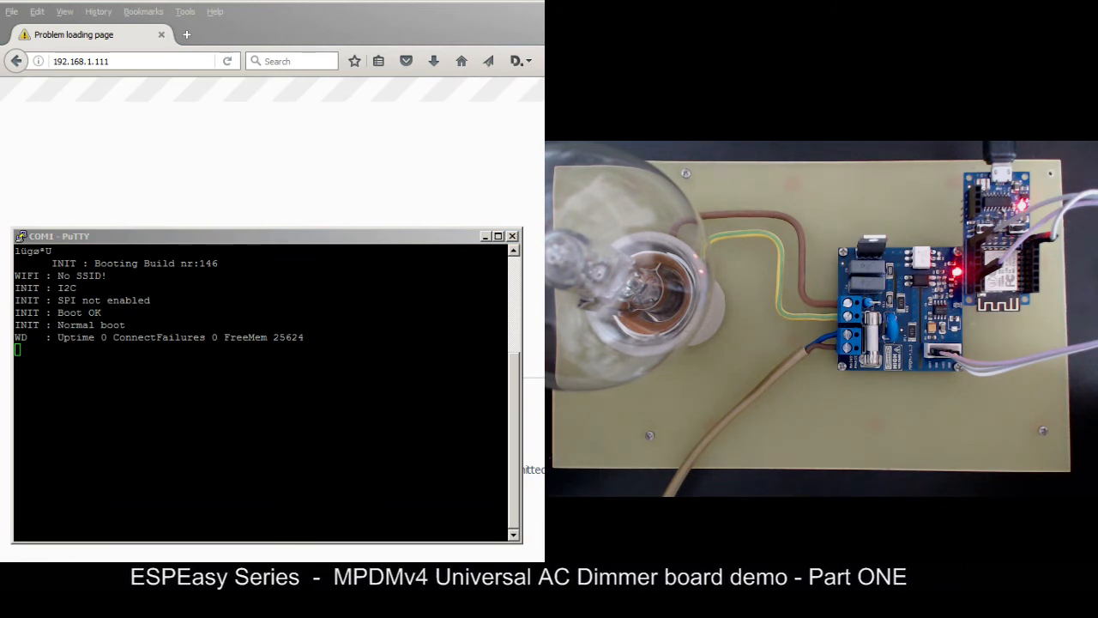
- Open the computer's network connection details
left_click(258, 236)
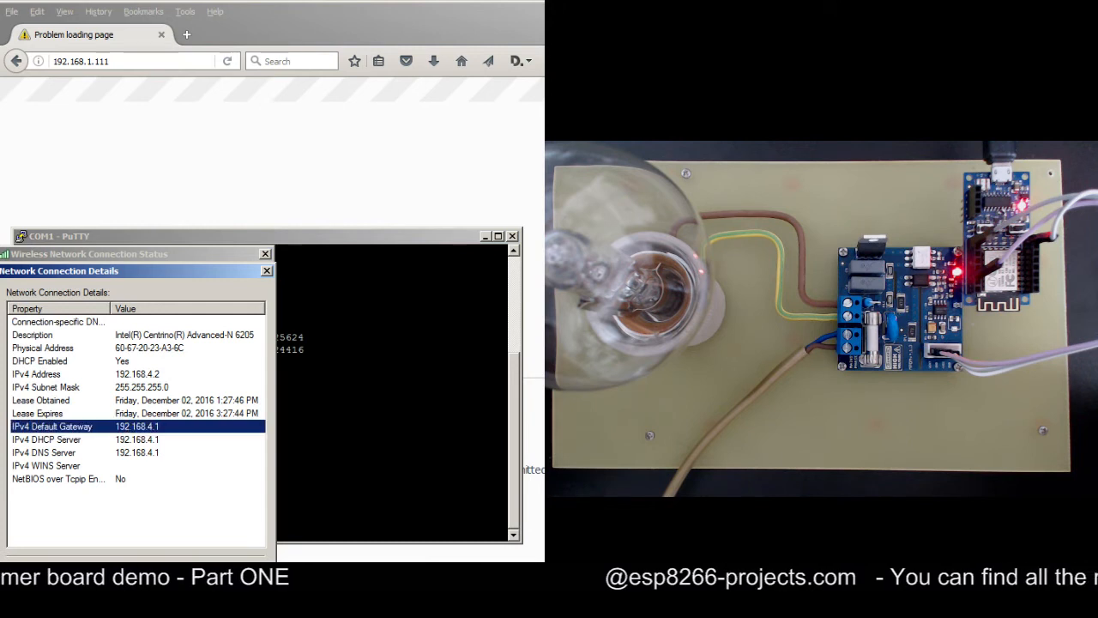
- Close the connection details after noting gateway 192.168.4.1
left_click(266, 270)
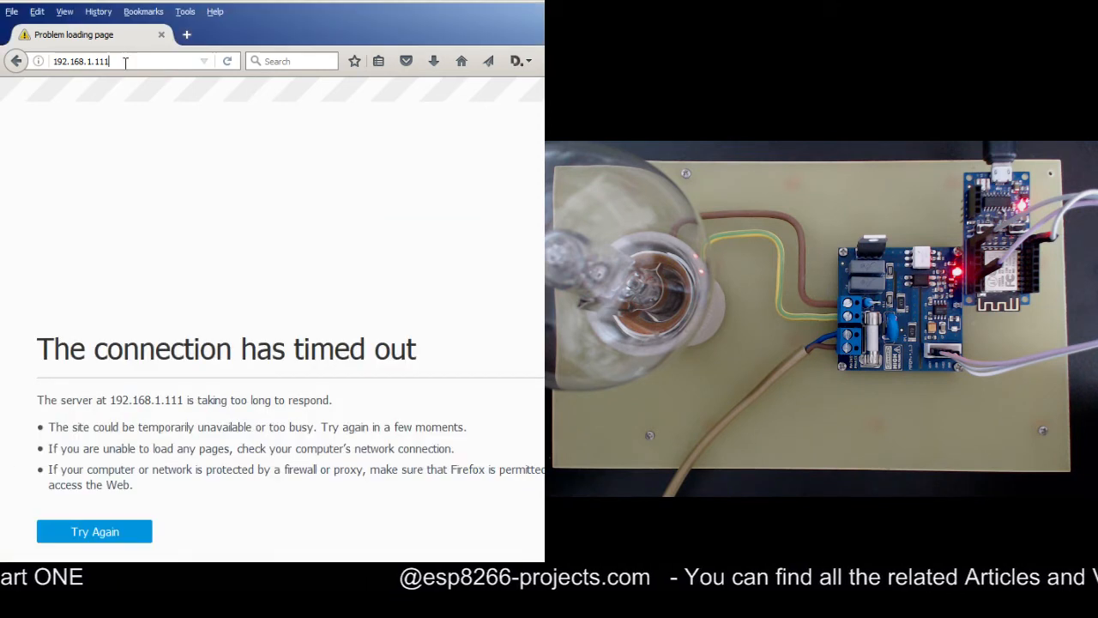
double_click(94, 61)
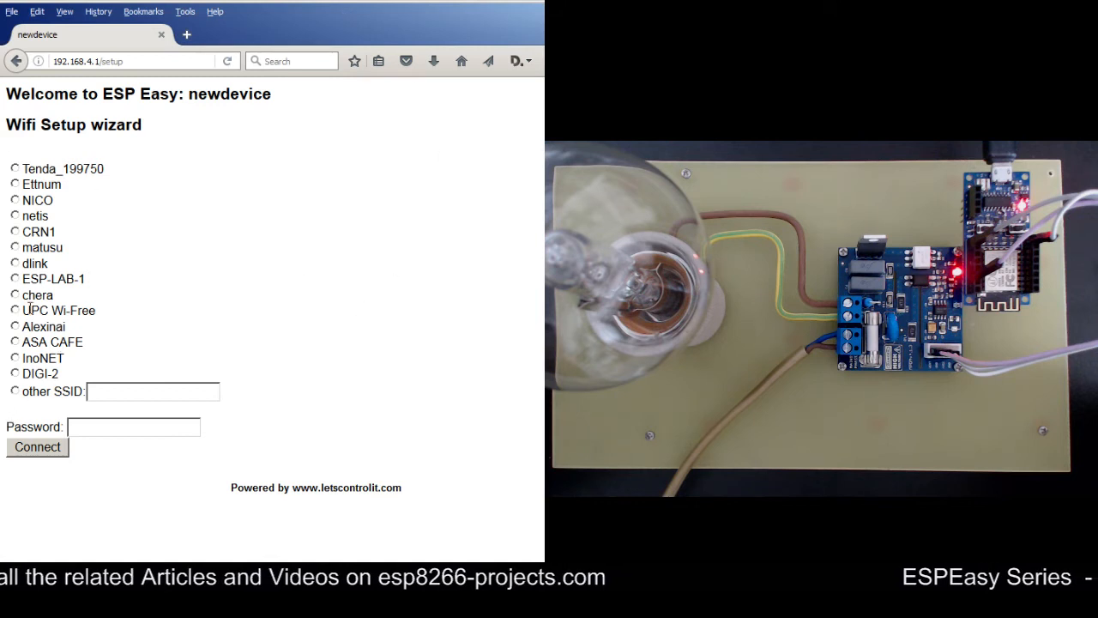
left_click(13, 278)
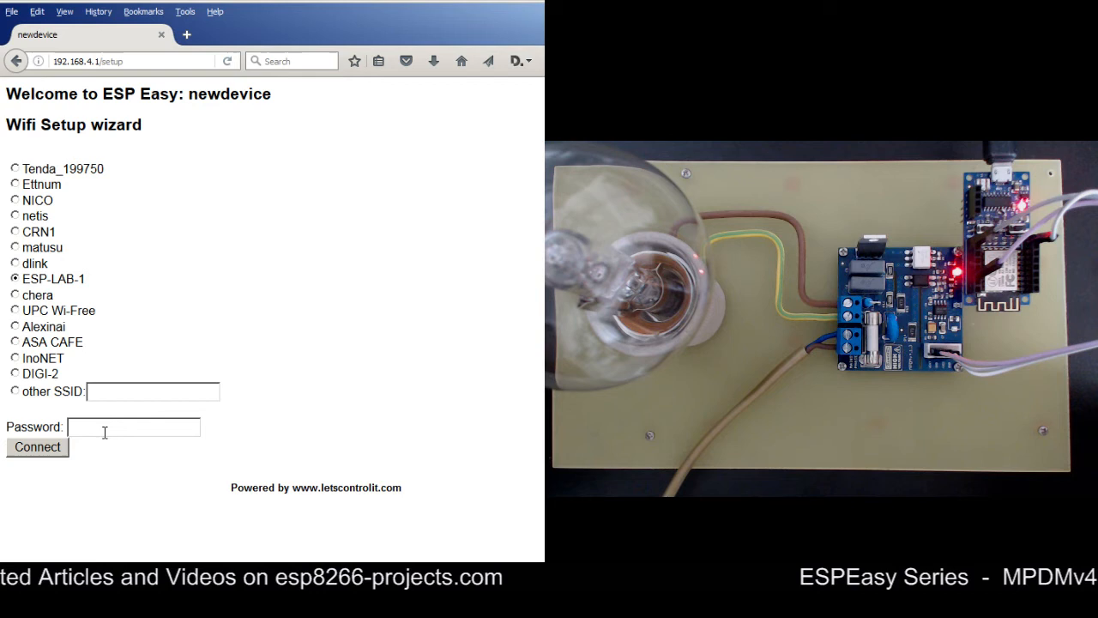
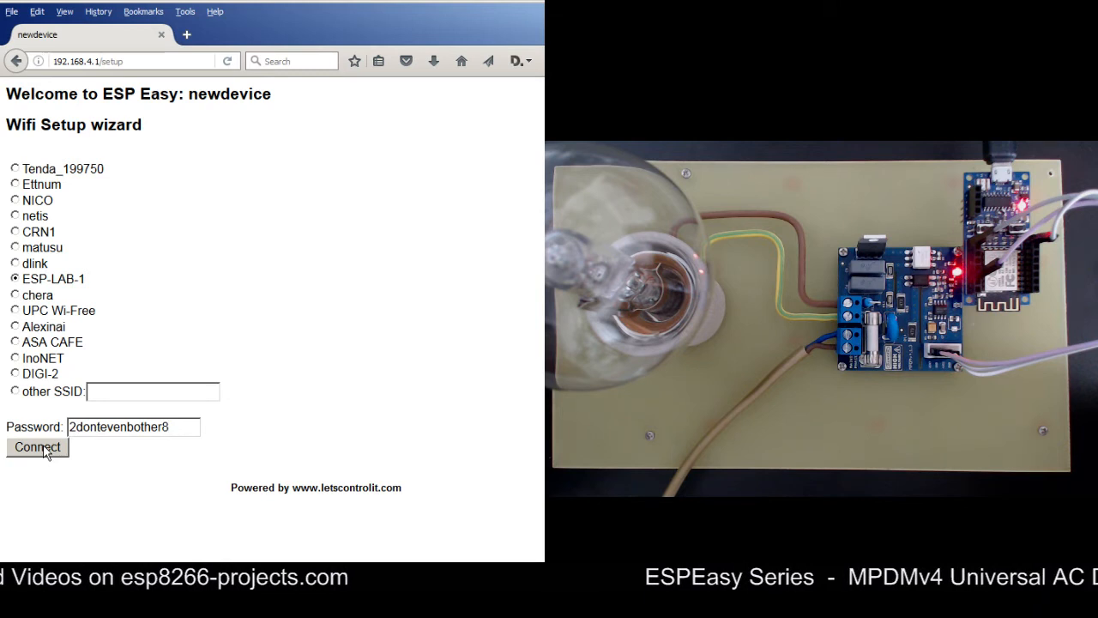
left_click(37, 447)
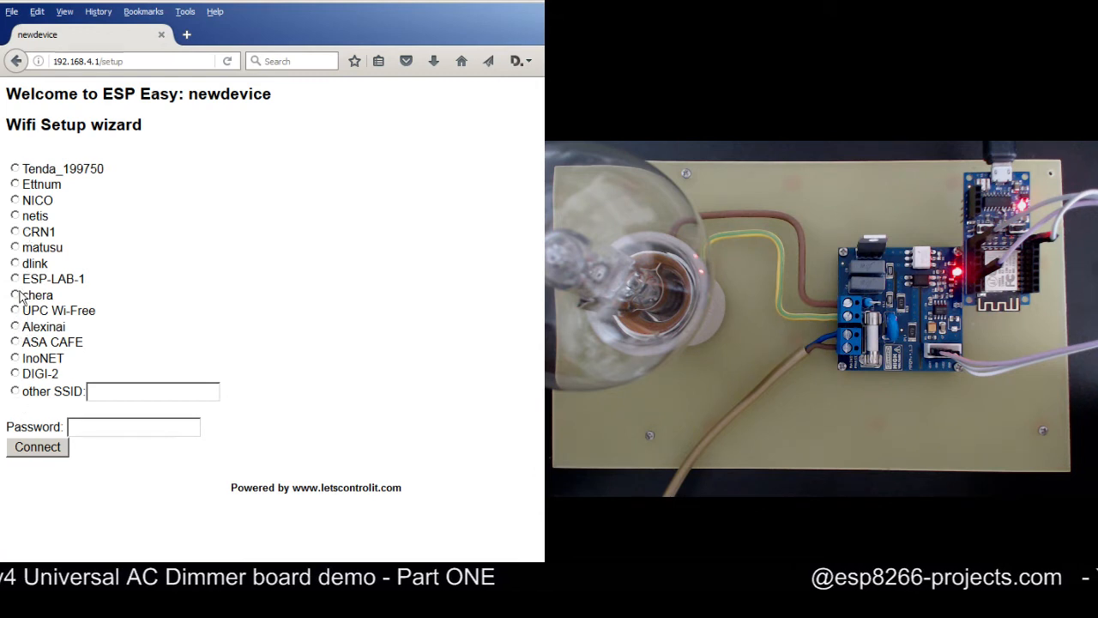
left_click(14, 278)
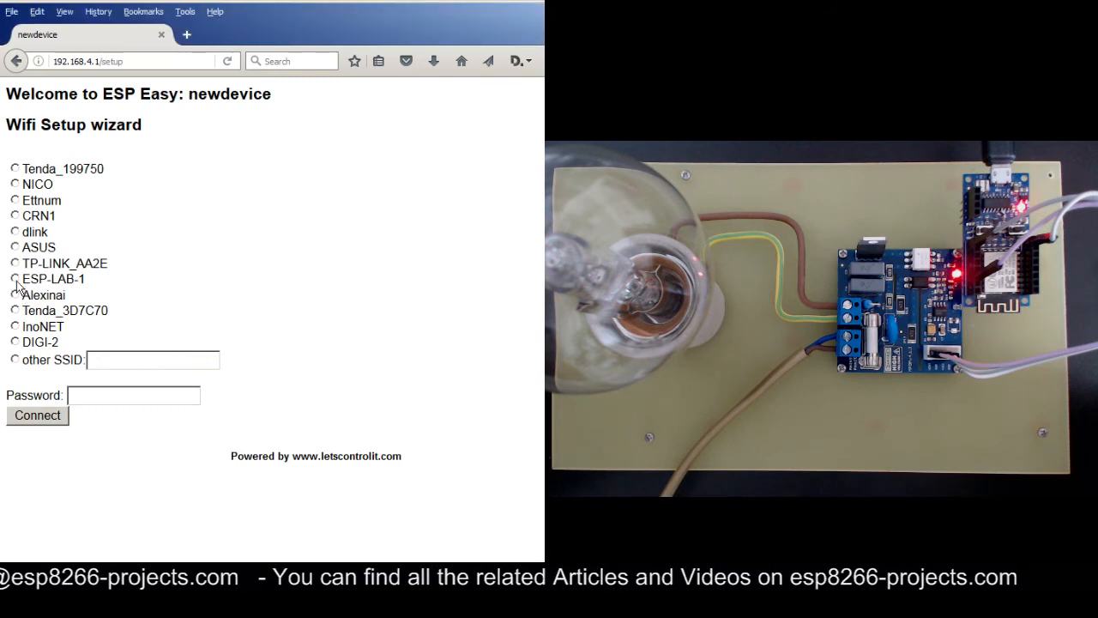
left_click(13, 279)
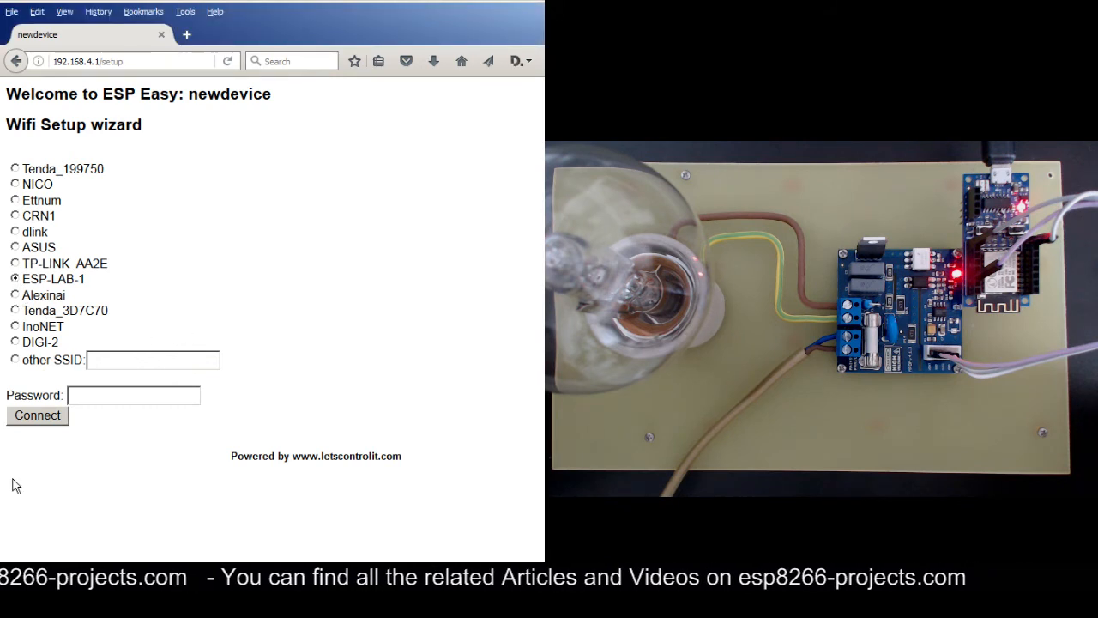
left_click(133, 395)
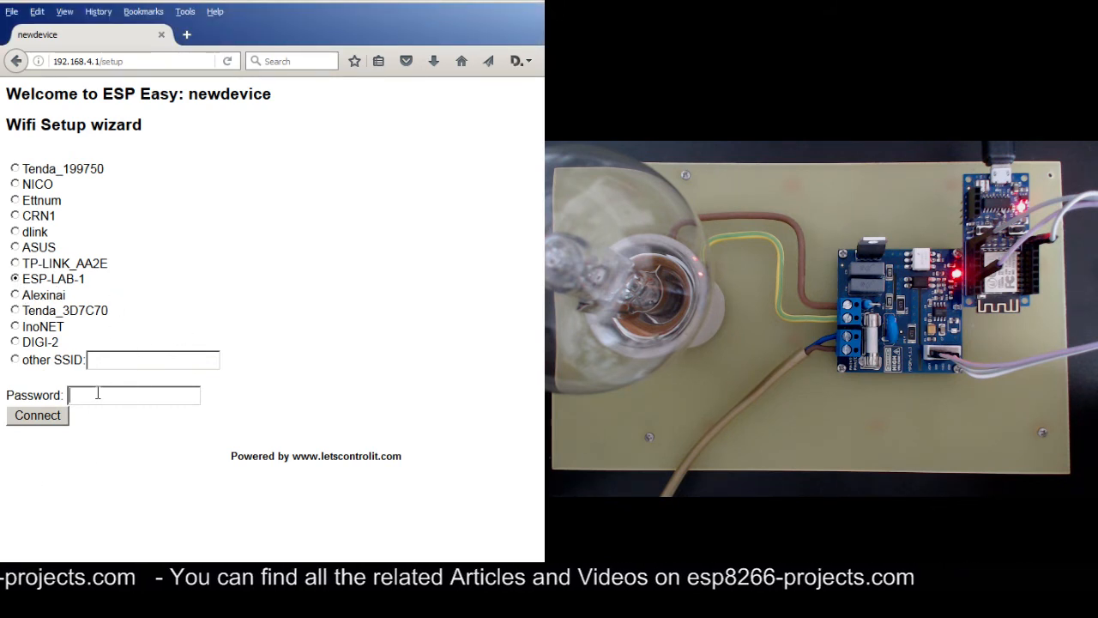
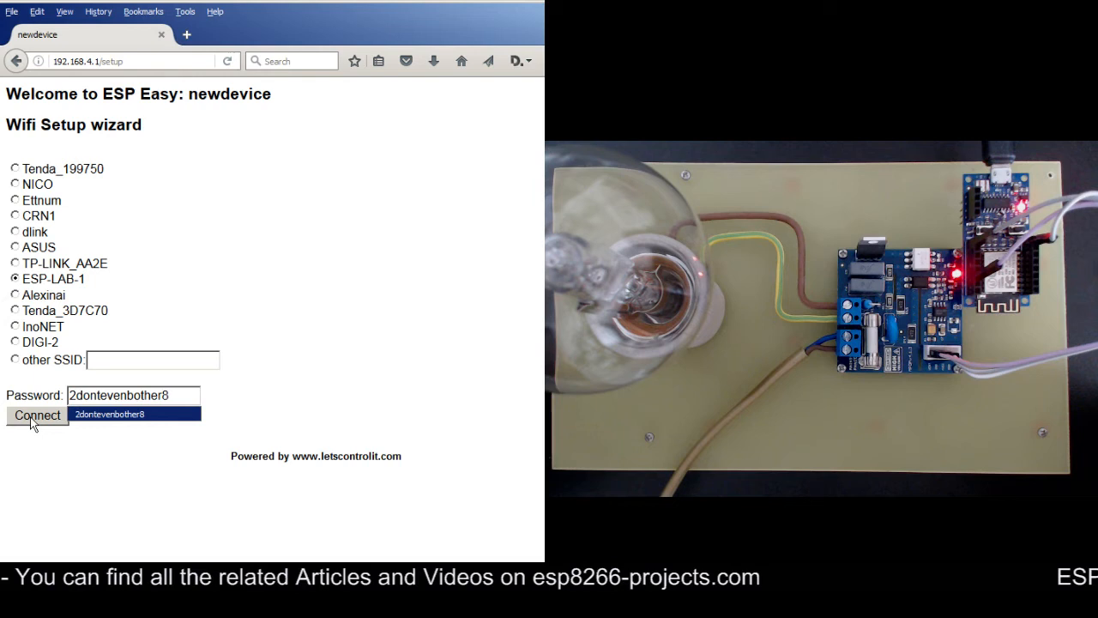
left_click(37, 416)
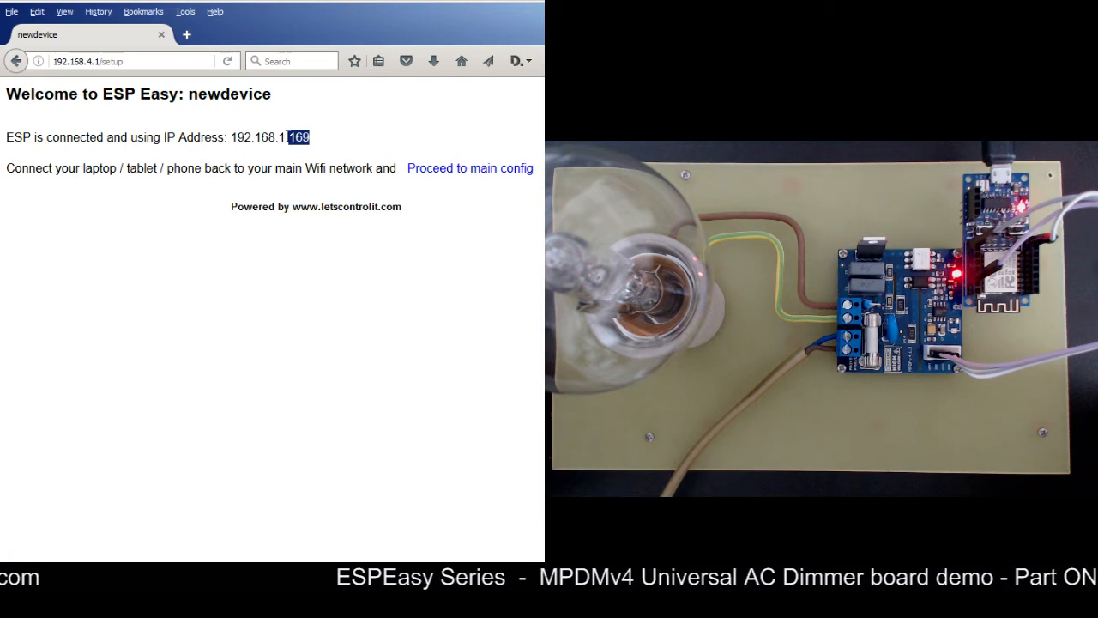
- Copy 192.168.1.169 into the address bar and retry loading the device
right_click(270, 137)
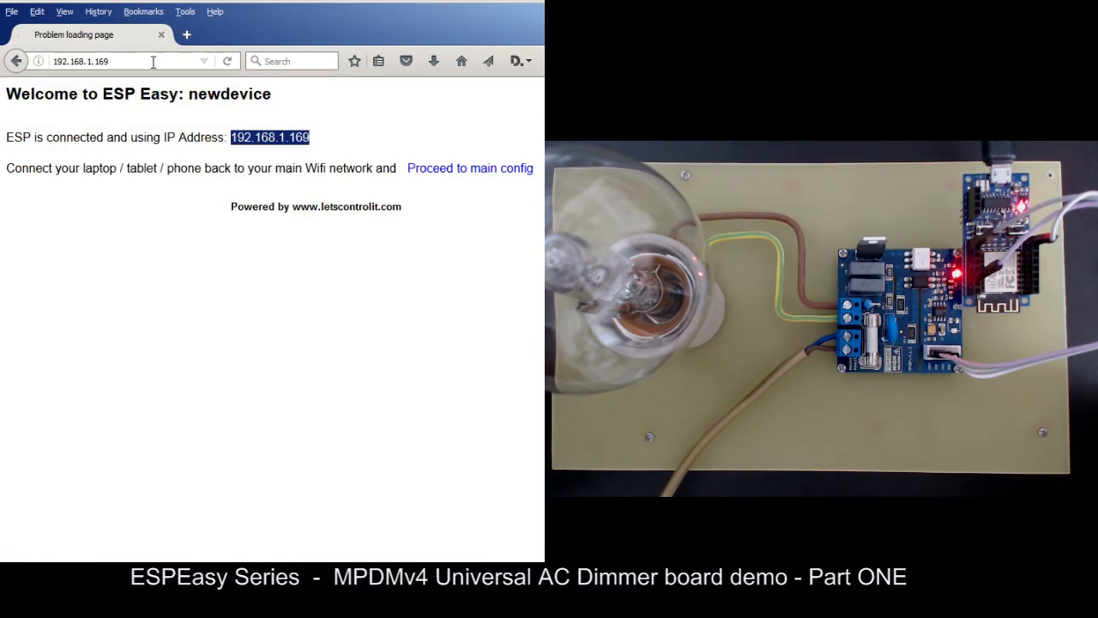
left_click(227, 61)
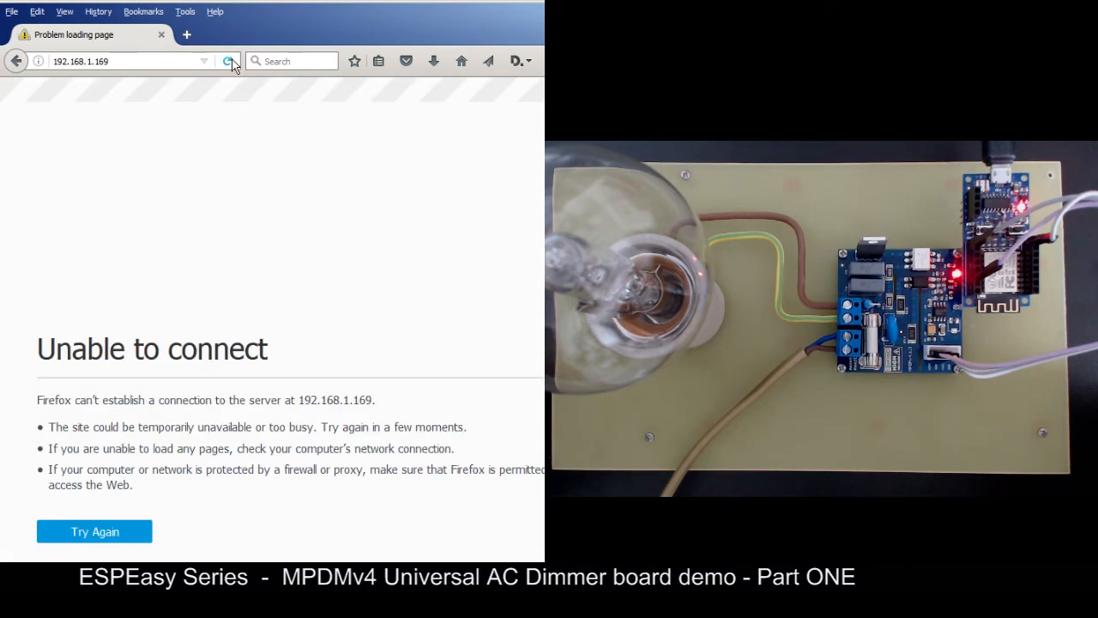
left_click(228, 61)
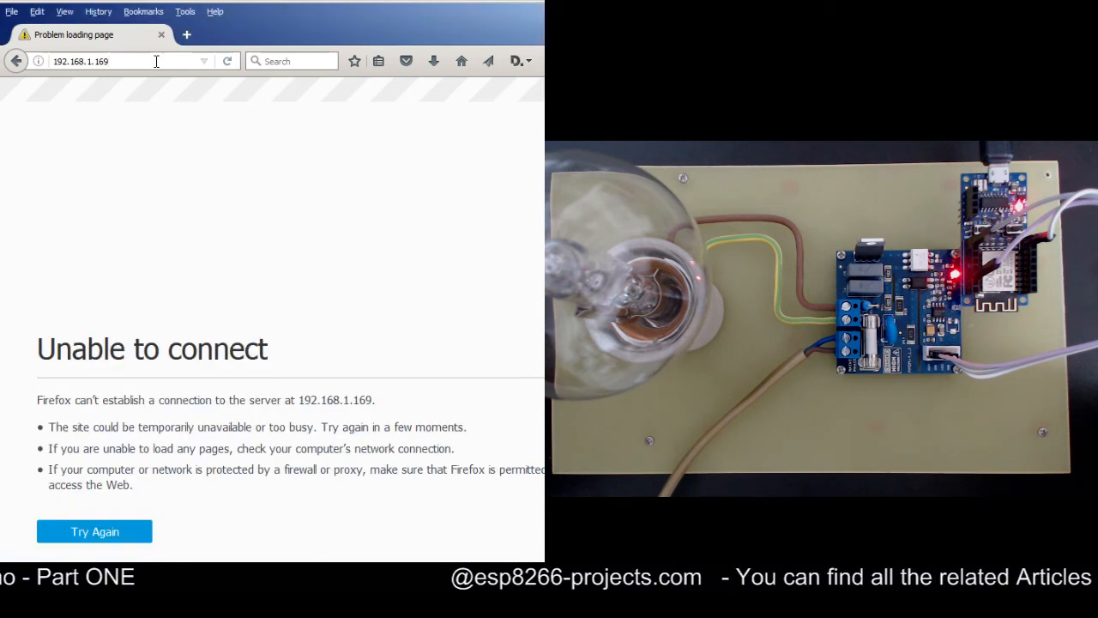
left_click(95, 531)
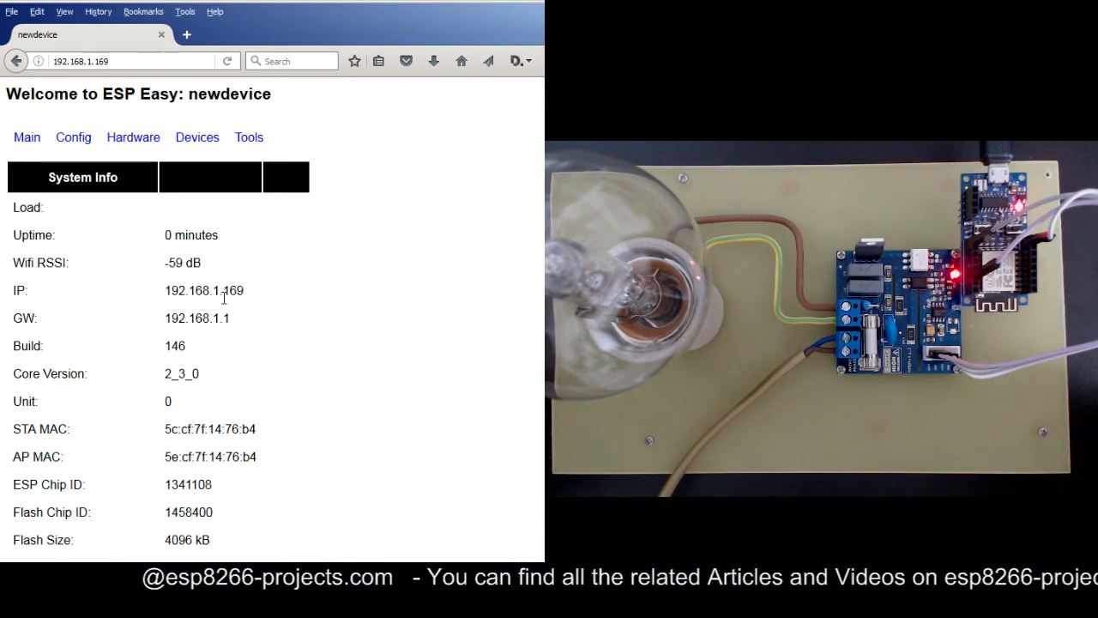
mouse_move(155, 286)
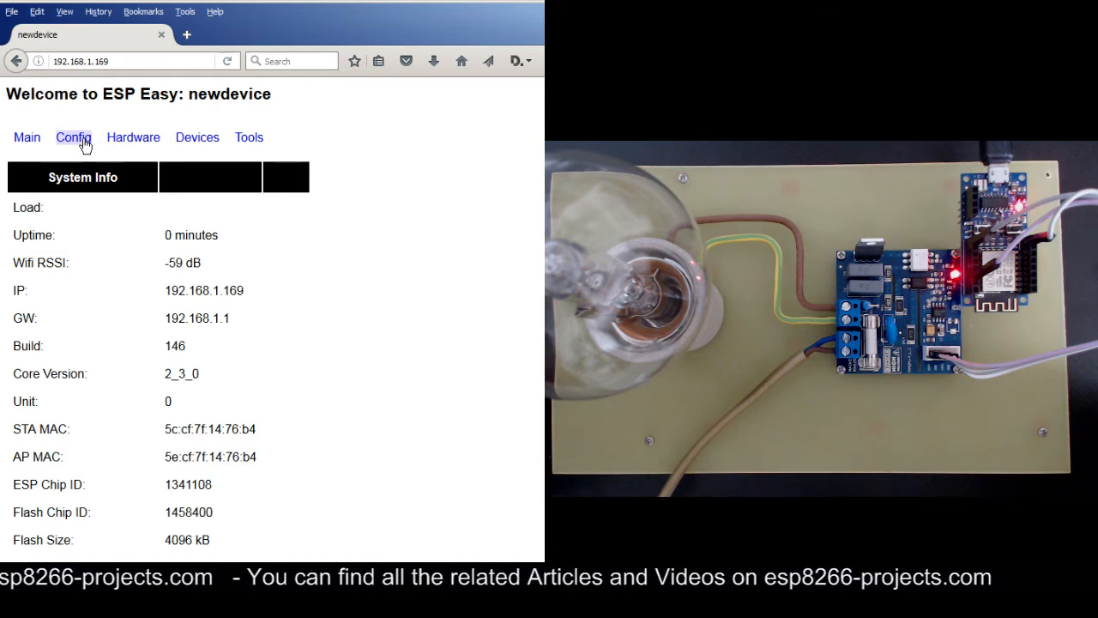
- Open the ESP Easy Config page showing newdevice and SSID ESP-LAB-1
left_click(73, 137)
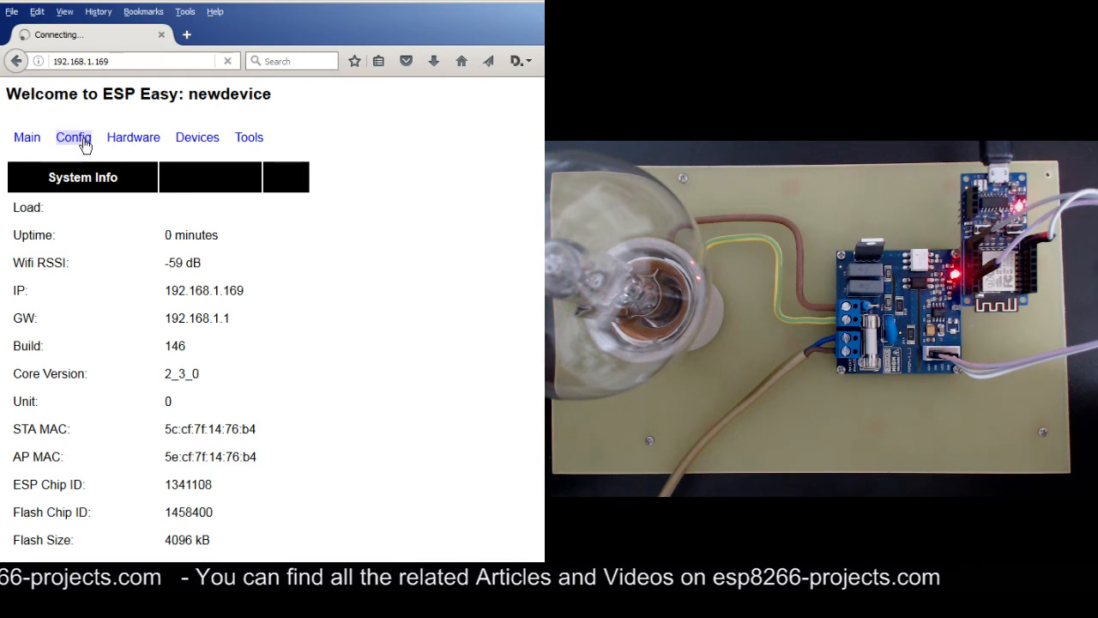
left_click(73, 137)
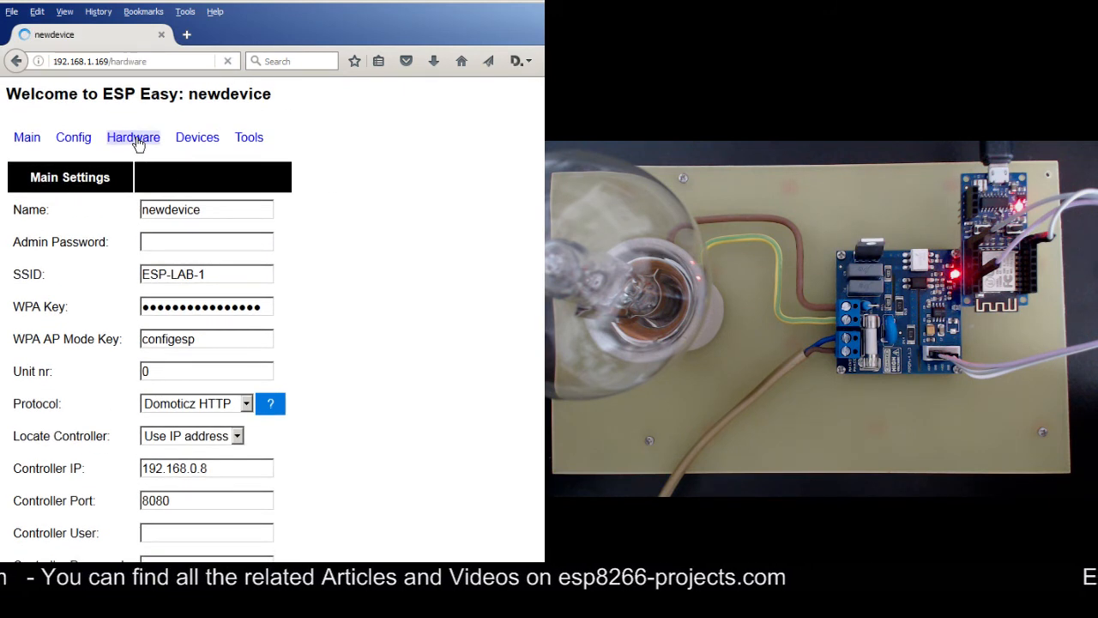
- Browse the Hardware, Devices and Tools pages, then return to Main, now showing 0% load
left_click(133, 138)
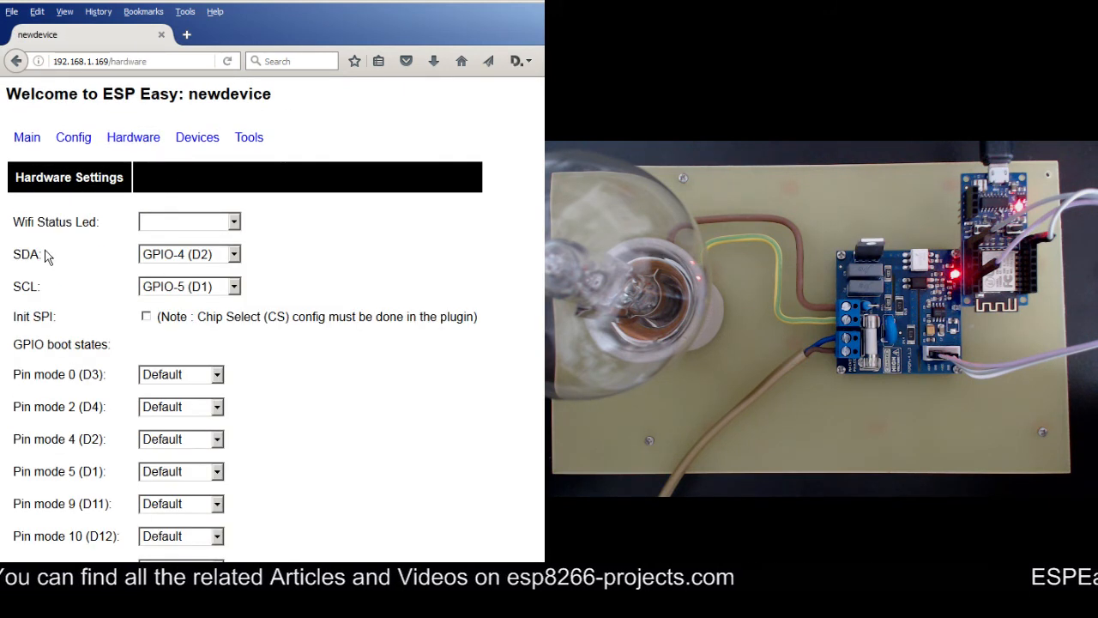
mouse_move(301, 420)
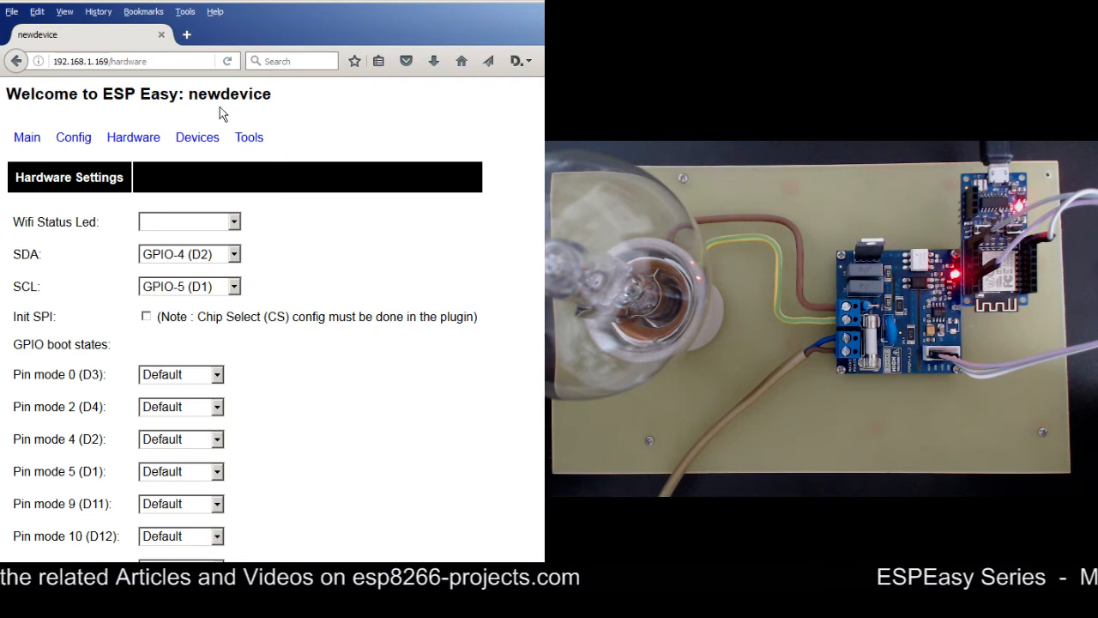
left_click(197, 137)
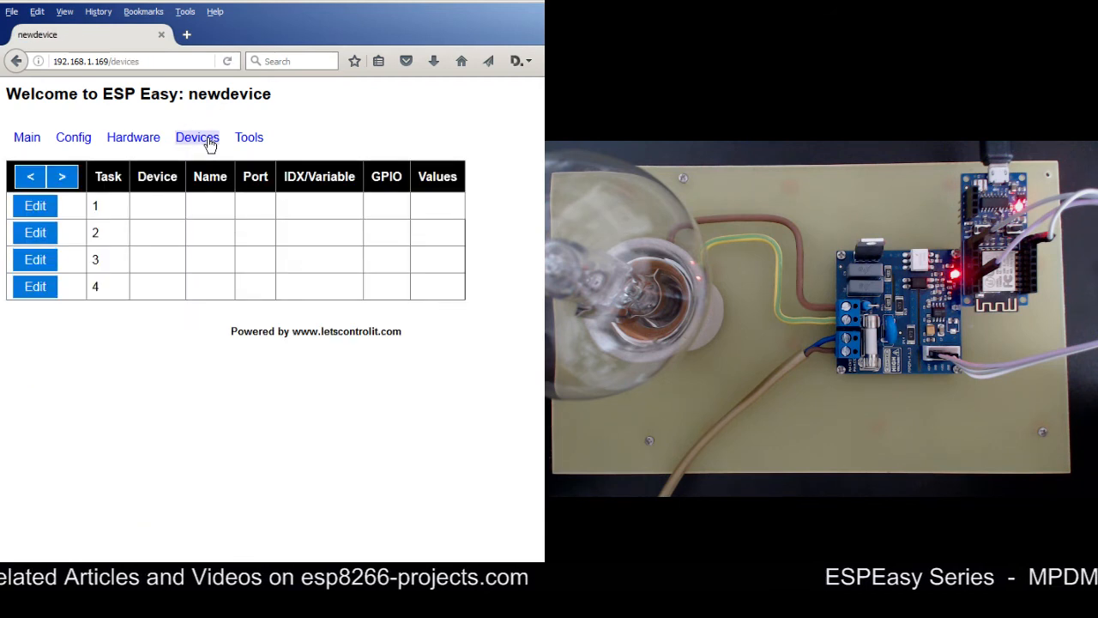
left_click(249, 137)
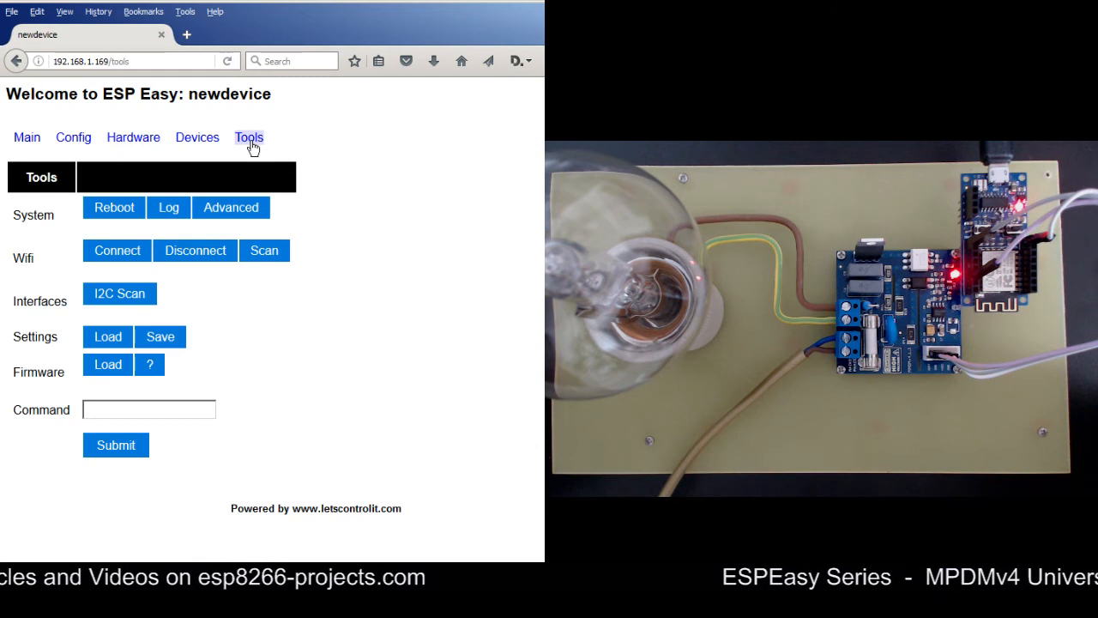
left_click(26, 137)
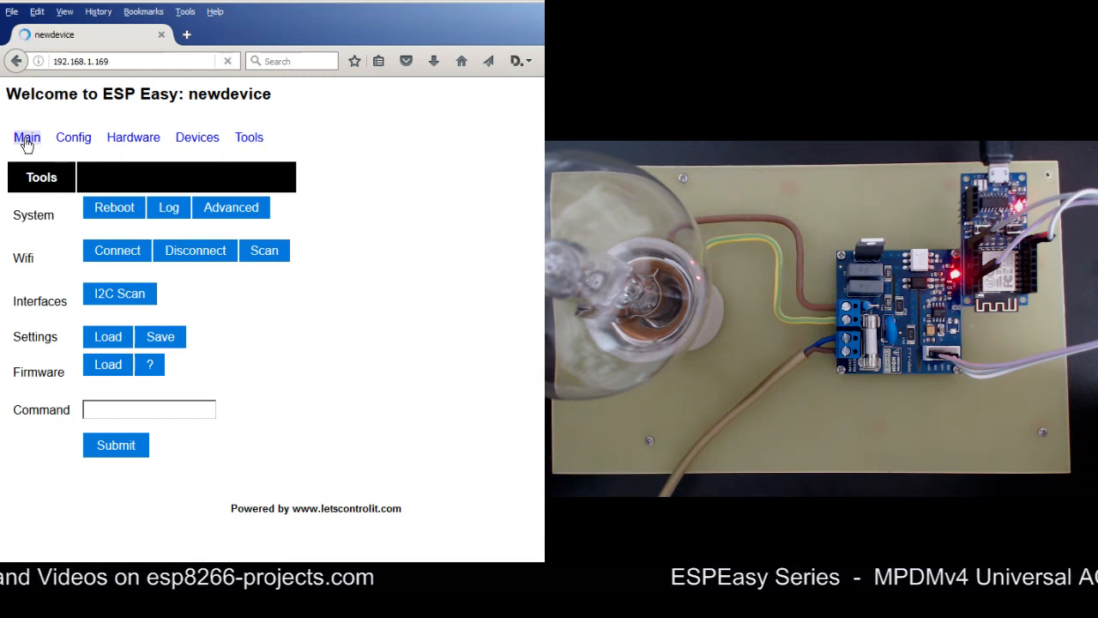
left_click(26, 137)
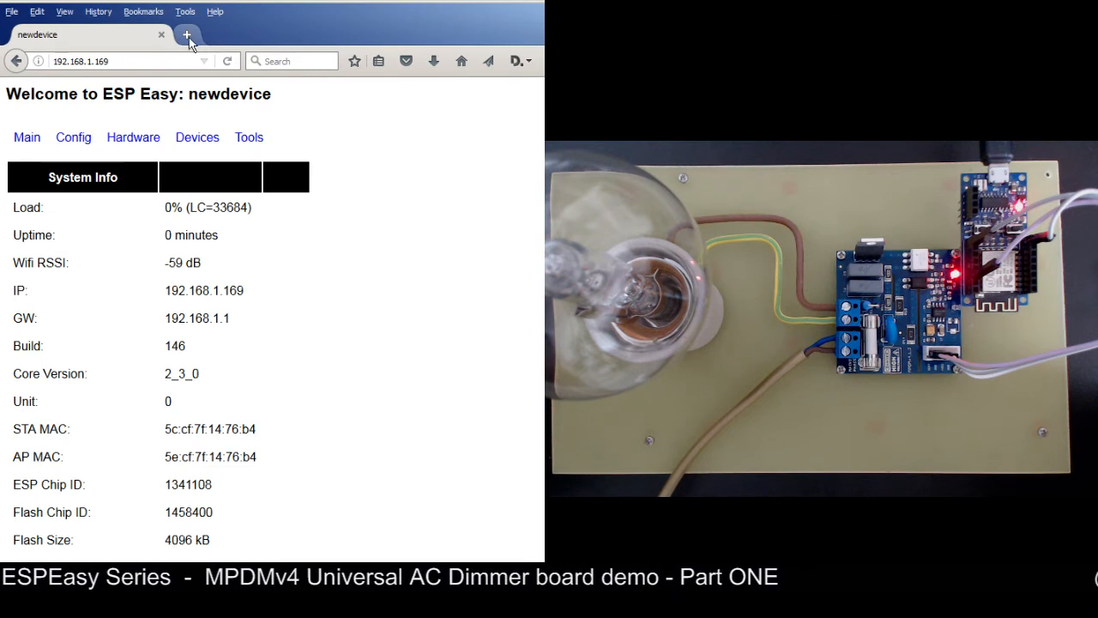
- In a new tab, send 192.168.1.169/control?cmd=pwm,5,850 and view the JSON reply
left_click(186, 34)
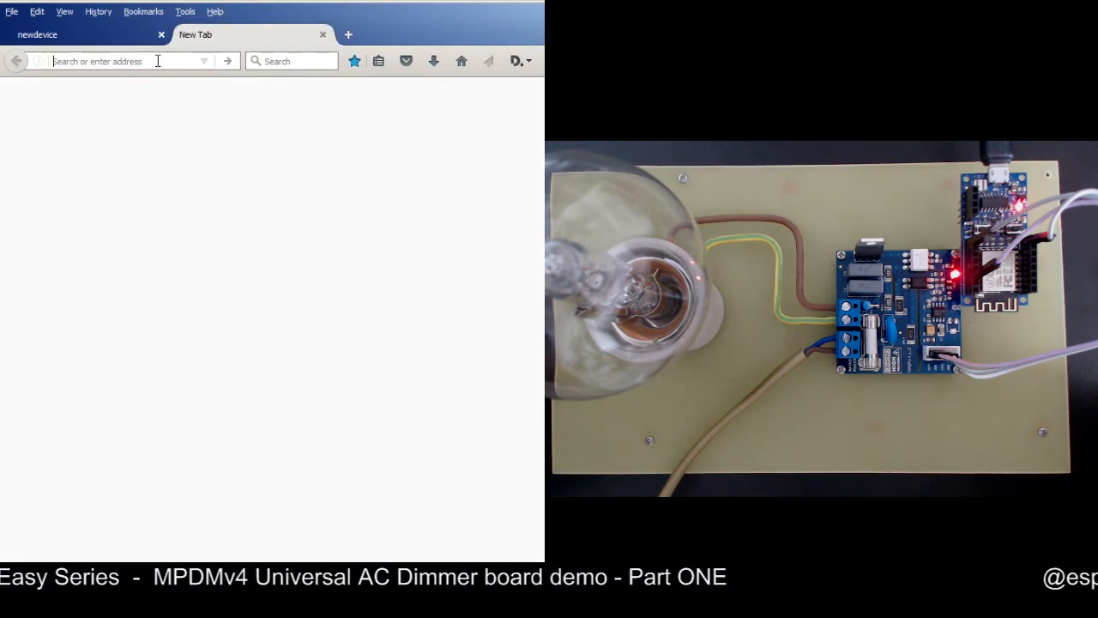
type("cmd")
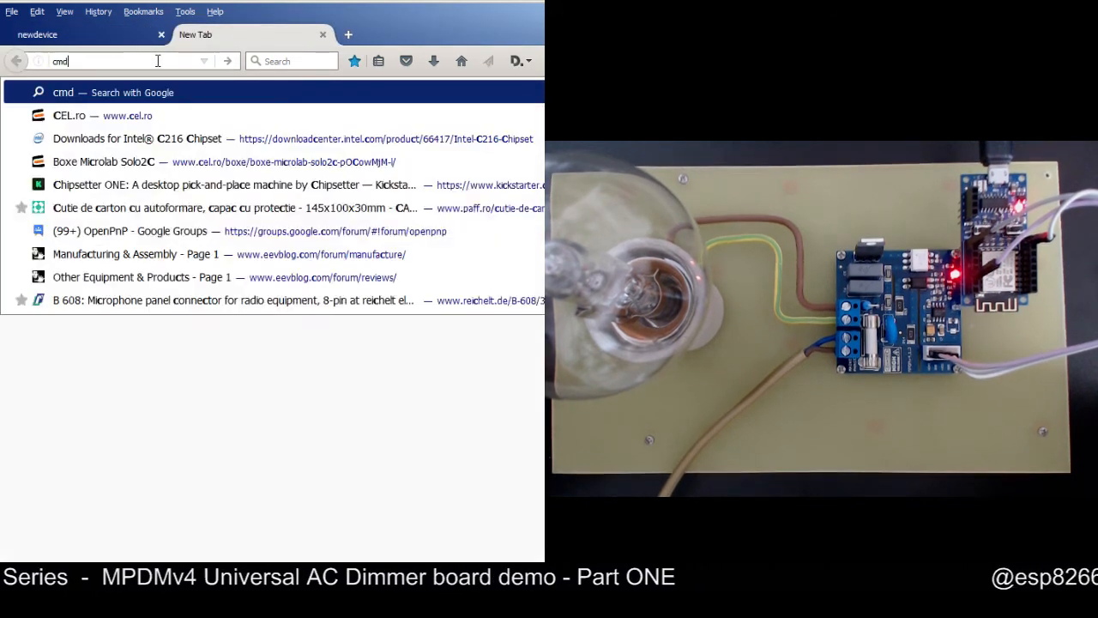
type("192.168.1.111/control?cmd=pcfgpio,69,0")
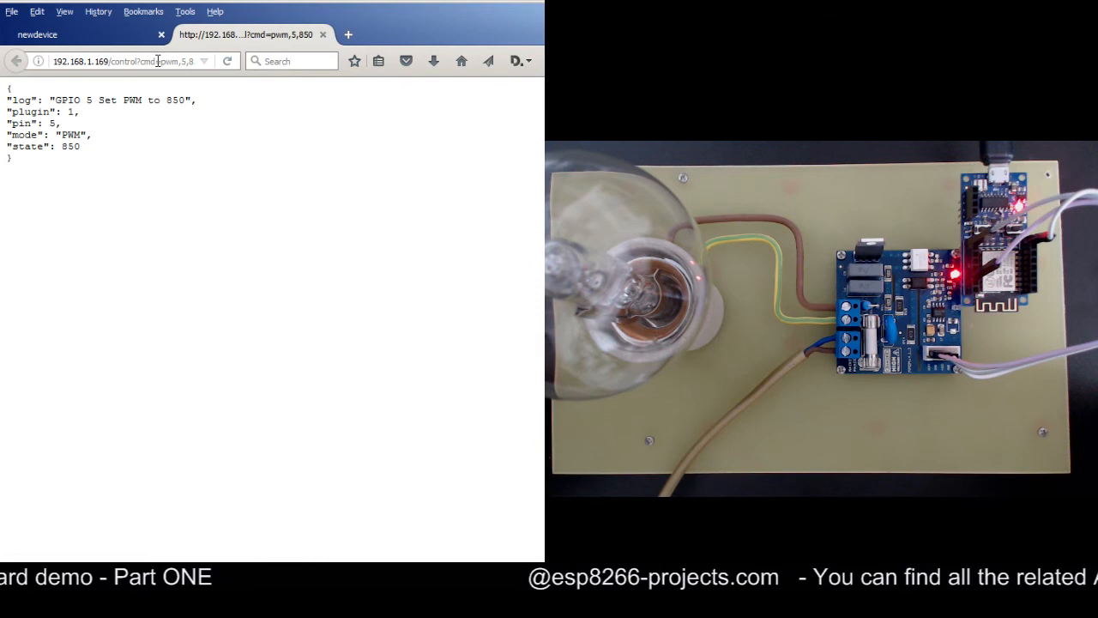
- Resend the pwm command for GPIO 5 with levels 890, then 700
left_click(125, 61)
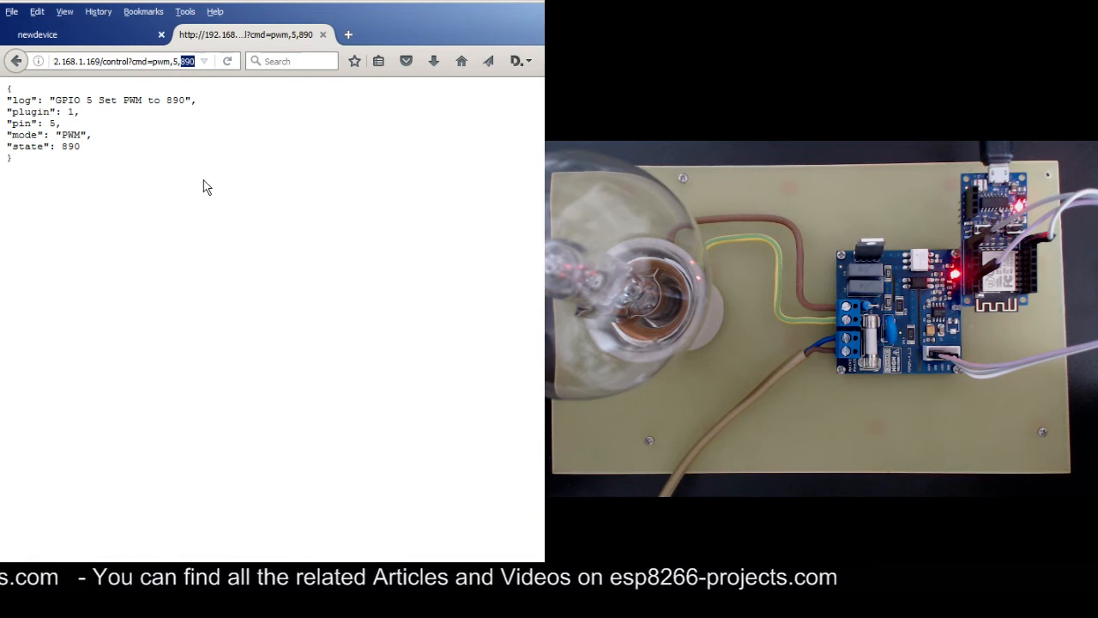
type("850")
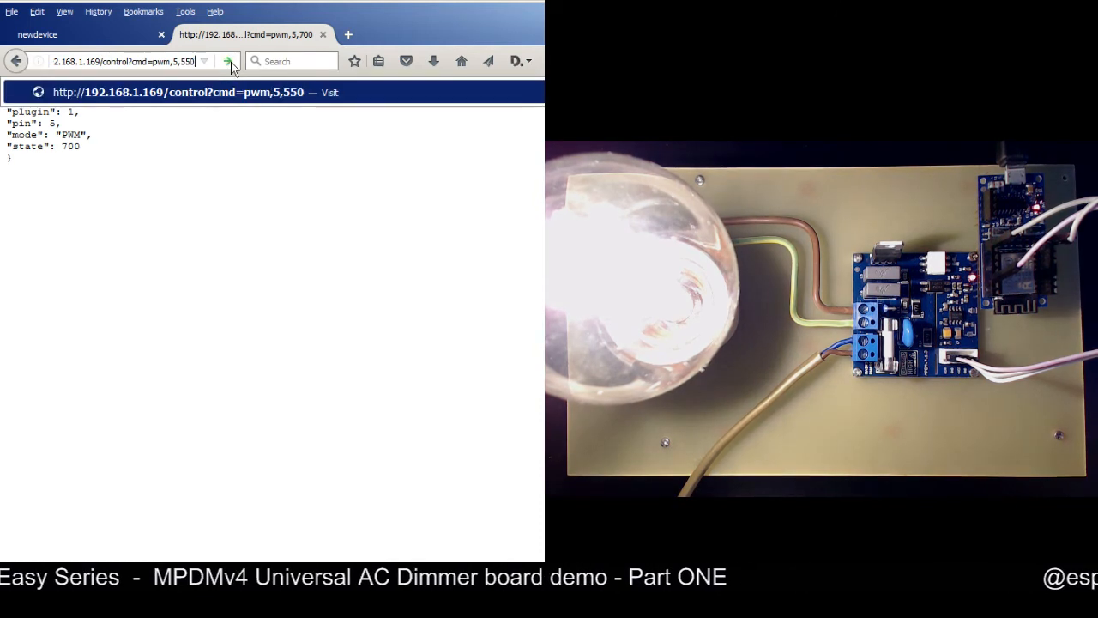
- Replace the URL's PWM value with 890, then 150, loading each for full lamp brightness
left_click(228, 61)
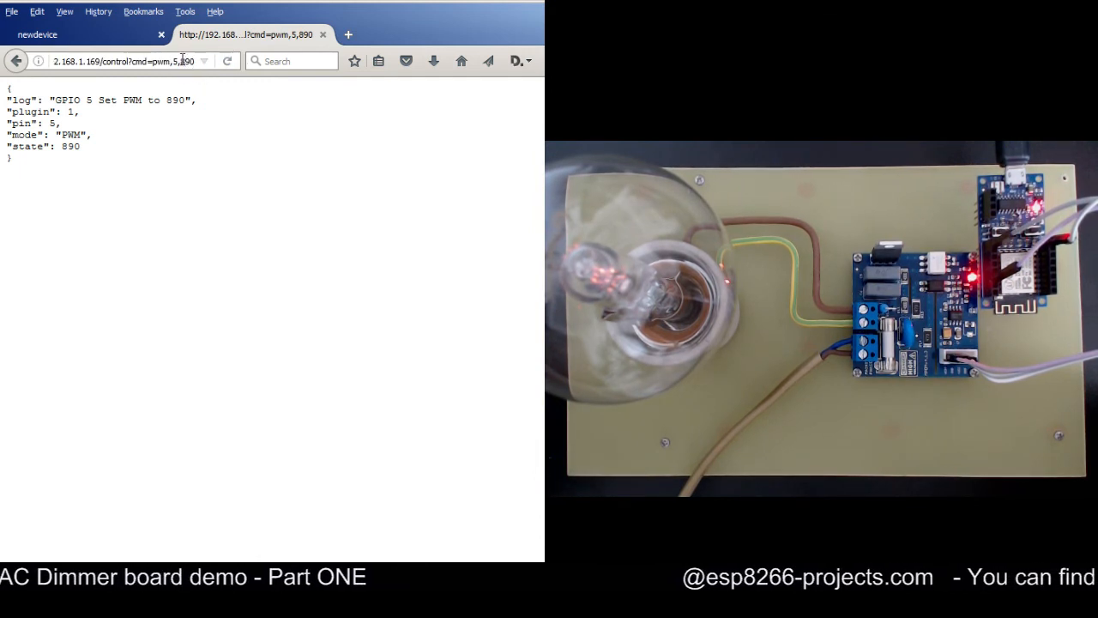
double_click(188, 61)
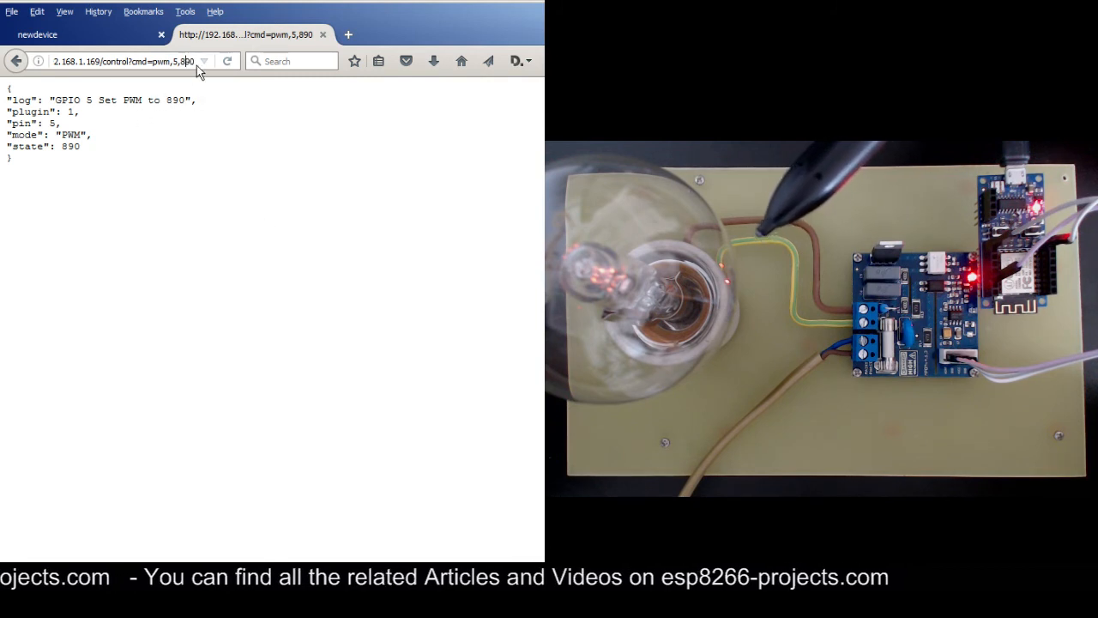
double_click(187, 61)
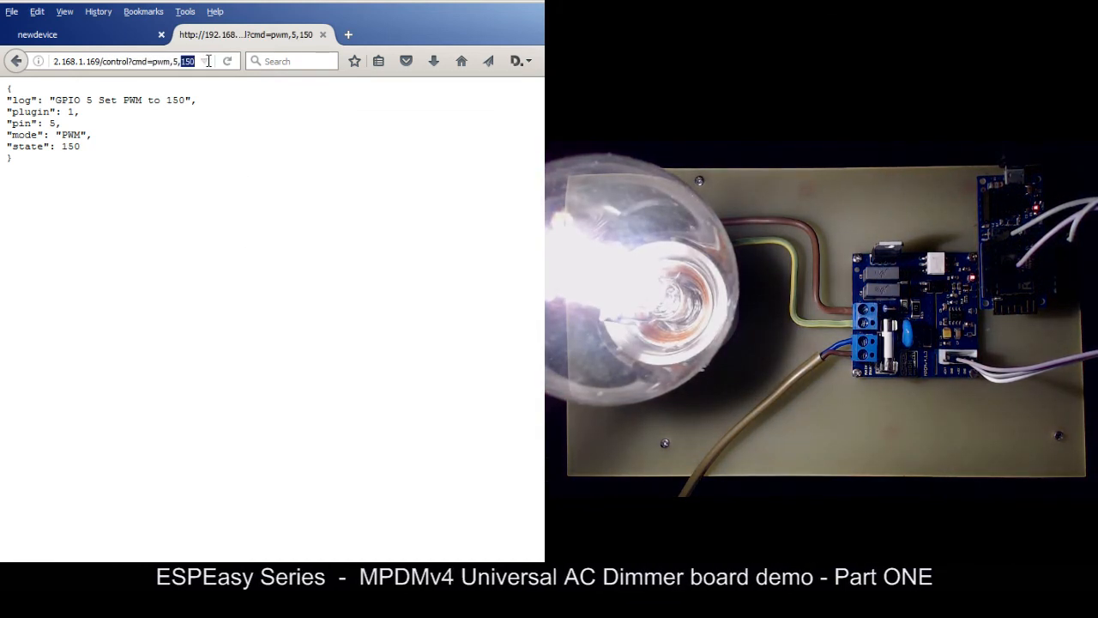
mouse_move(245, 356)
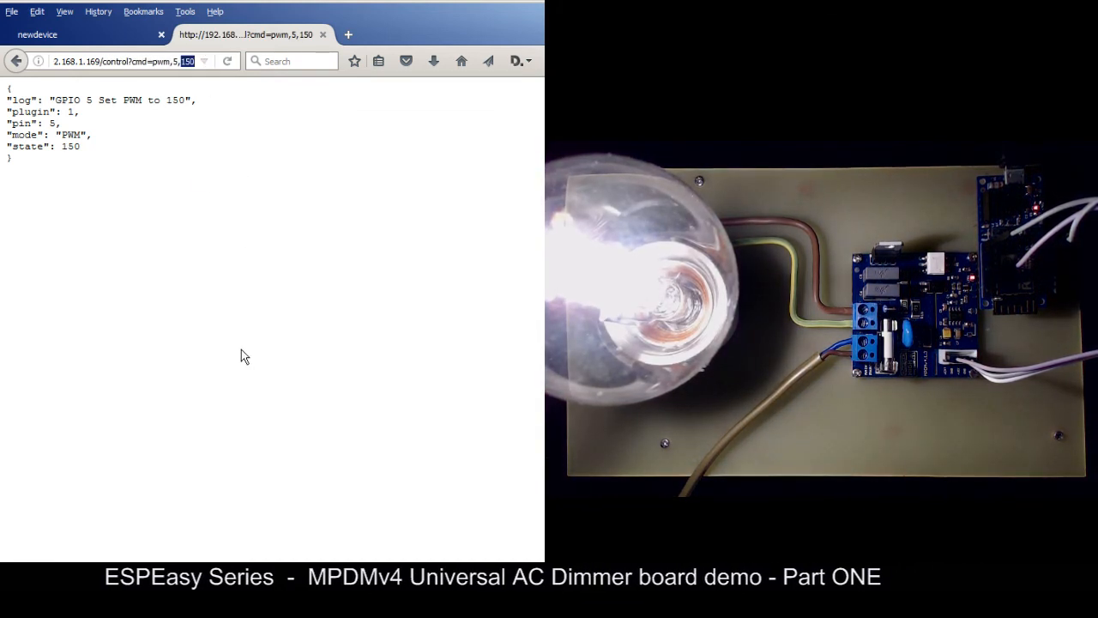